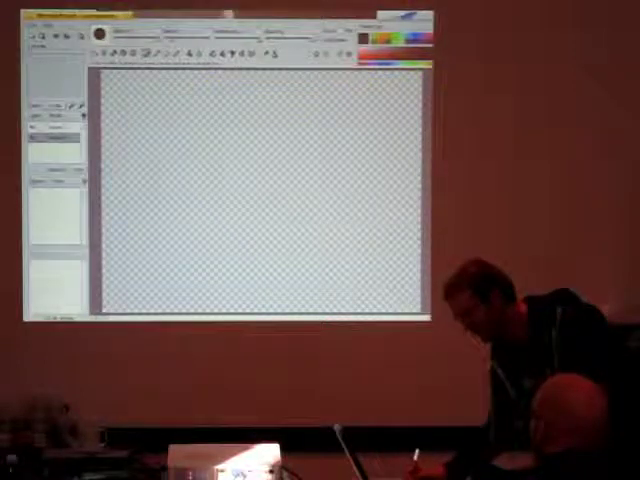
Step: Add the text "This is a test." in pale red on the canvas above the strokes
drag(150, 184, 284, 140)
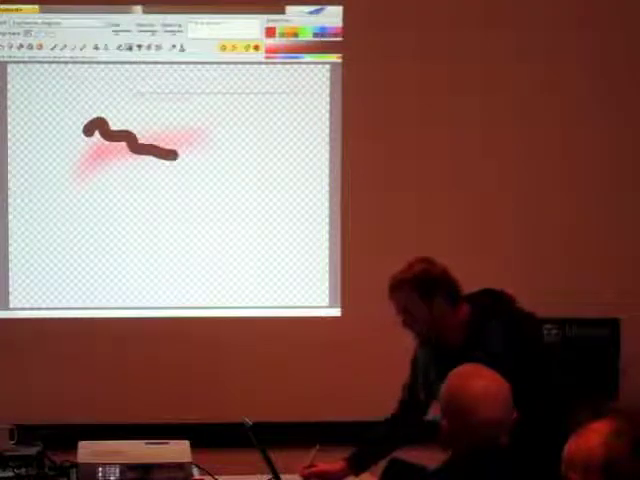
text(This is a test.)
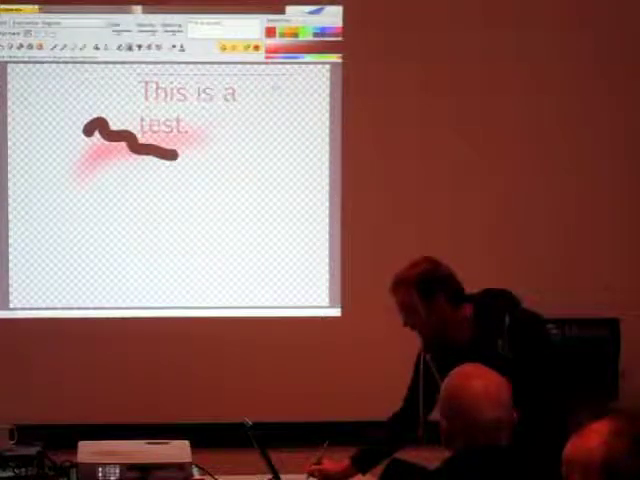